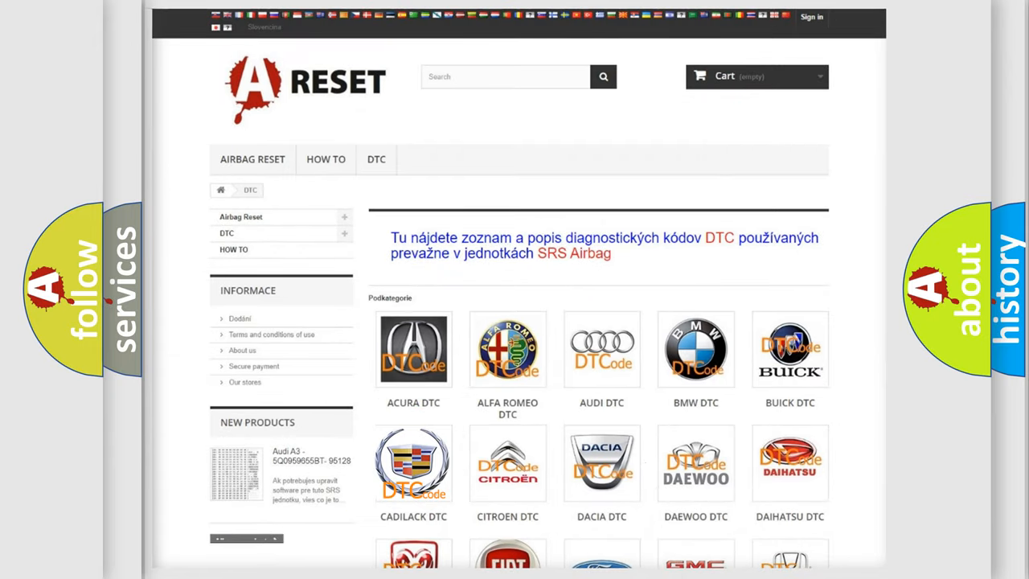
Open the CADILLAC DTC subcategory and scroll down through its grid of airbag trouble codes.
{"action": "left_click", "coordinate": [413, 462]}
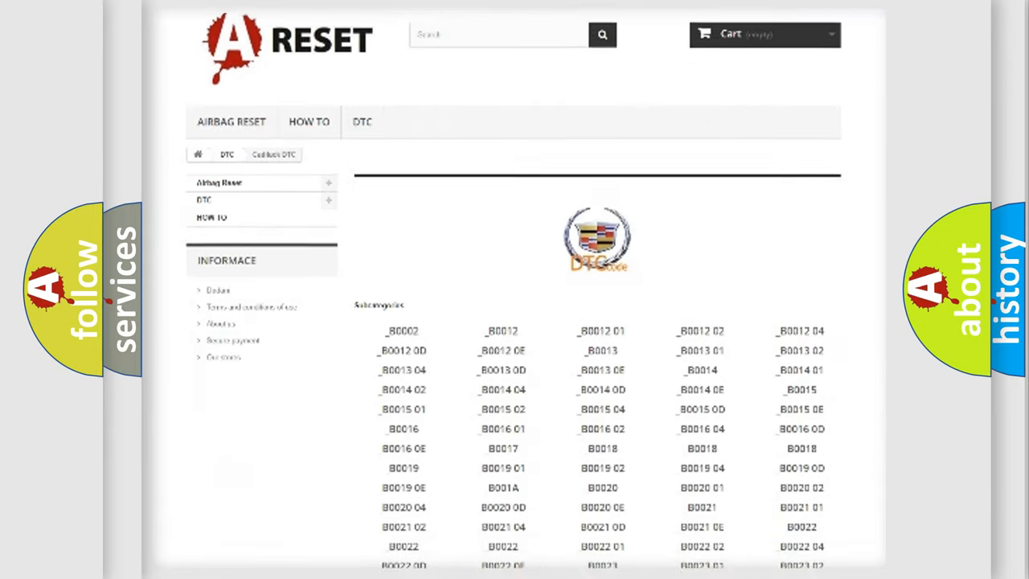
{"action": "scroll", "scroll_direction": "down", "scroll_amount": 3}
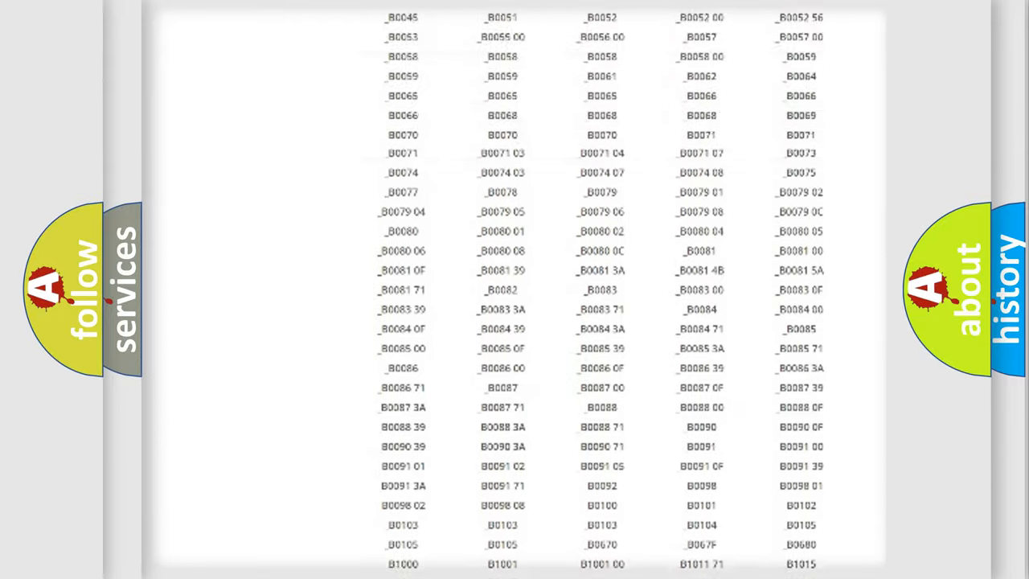